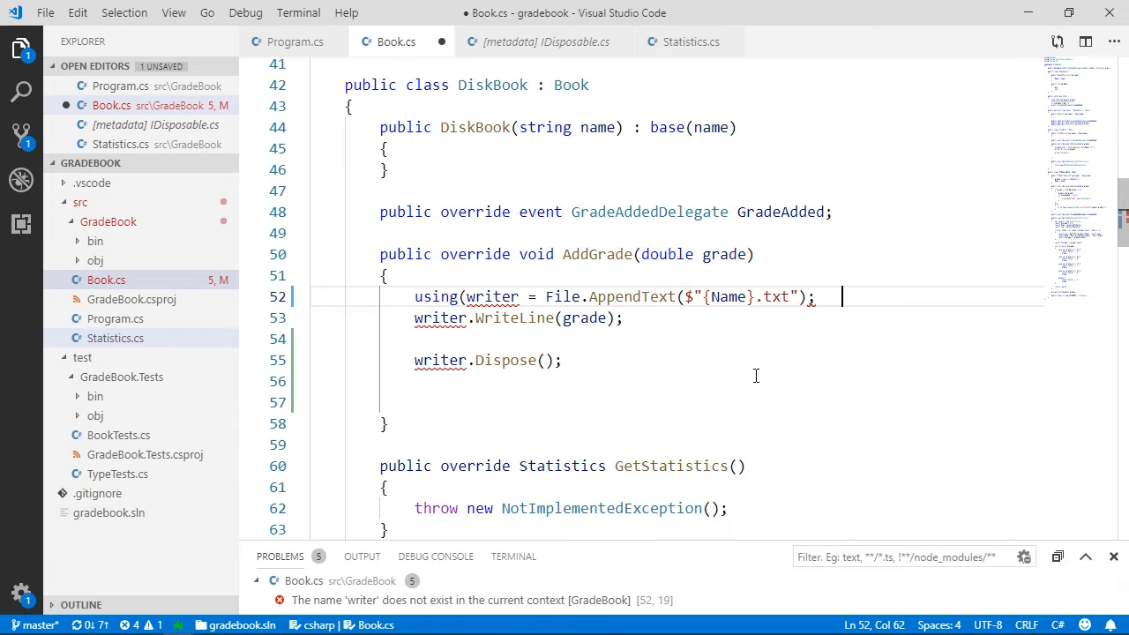
{"action": "type", "text": ")"}
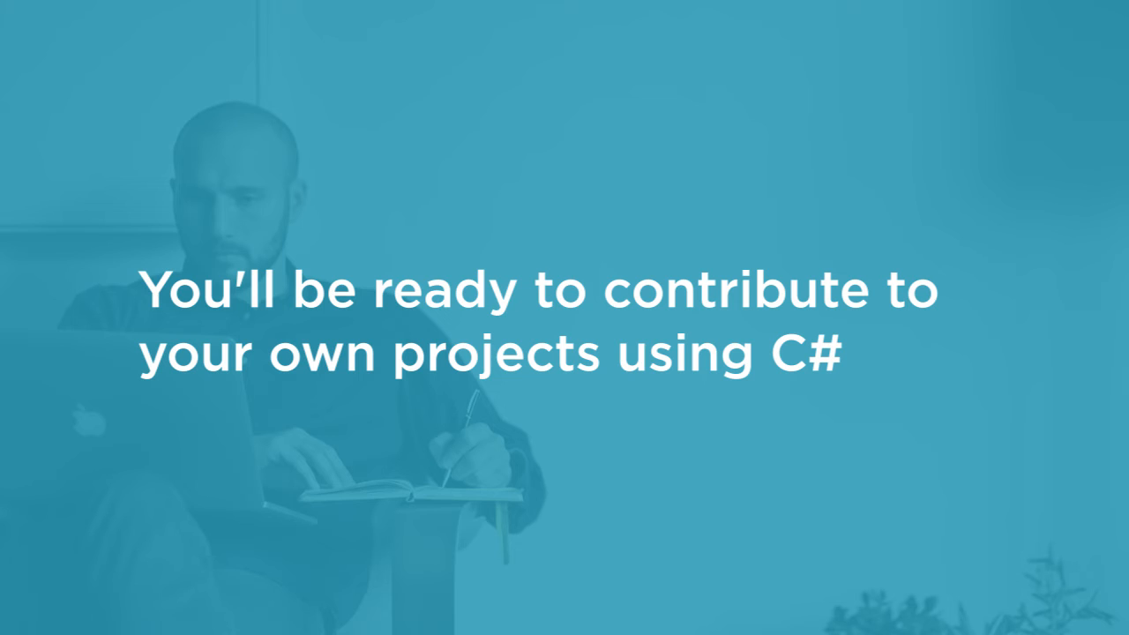
{"action": "scroll", "scroll_direction": "down", "scroll_amount": 3}
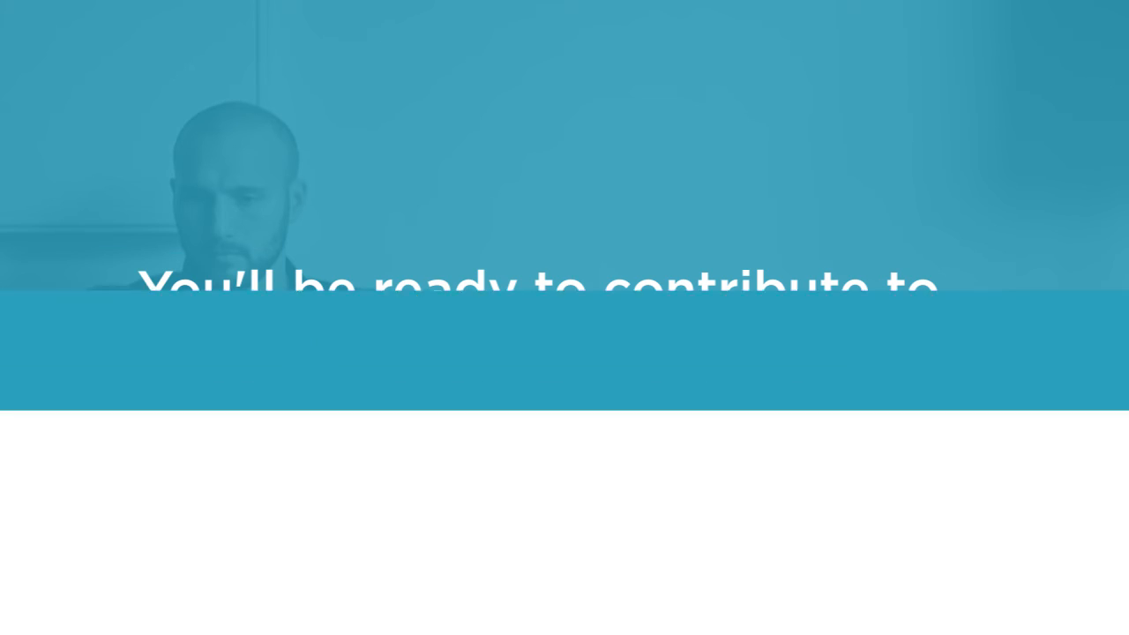